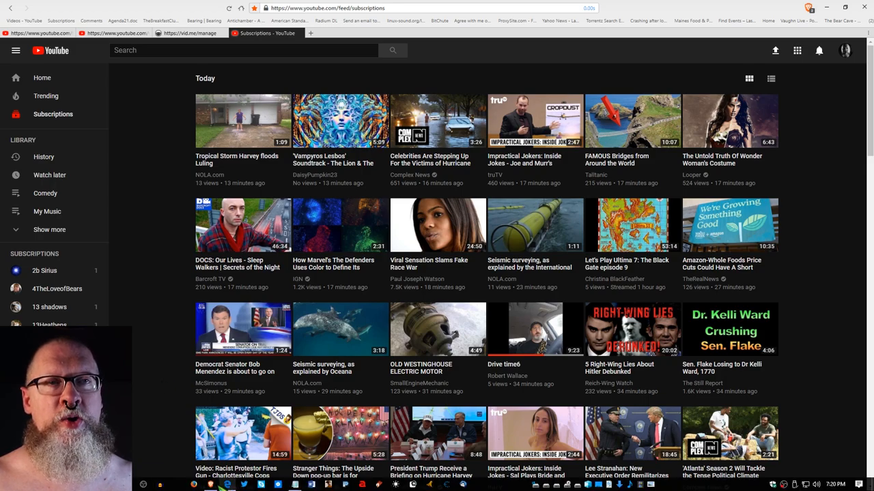
Scroll down the youtube.com/new page introducing 'A Fresh New Look for YouTube'.
scroll(down, 3)
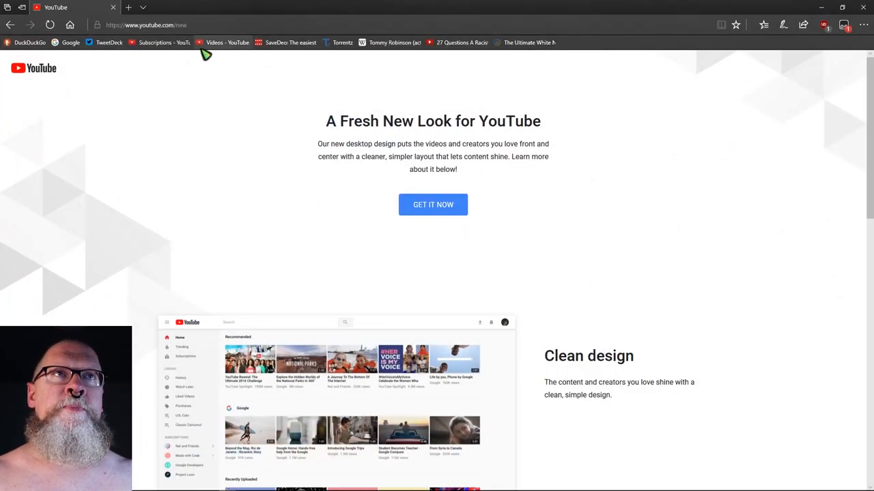
Opt into the new YouTube desktop design from youtube.com/new with 'GET IT NOW'.
click(224, 26)
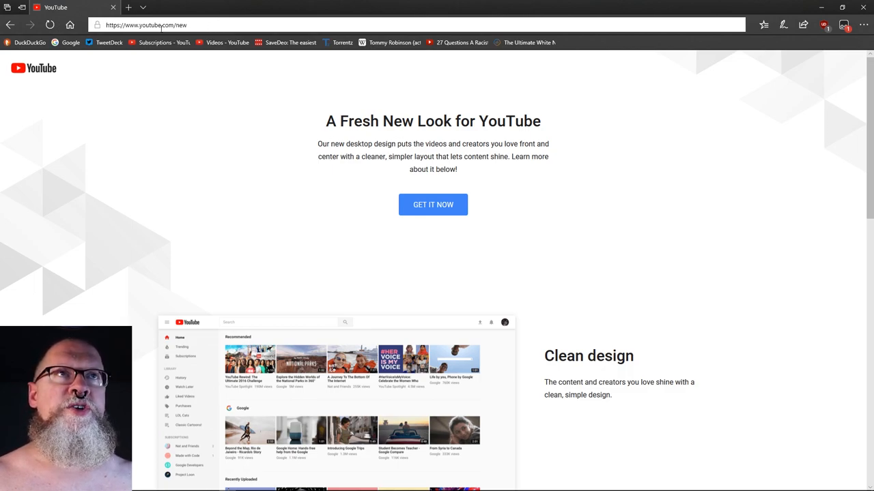
click(146, 24)
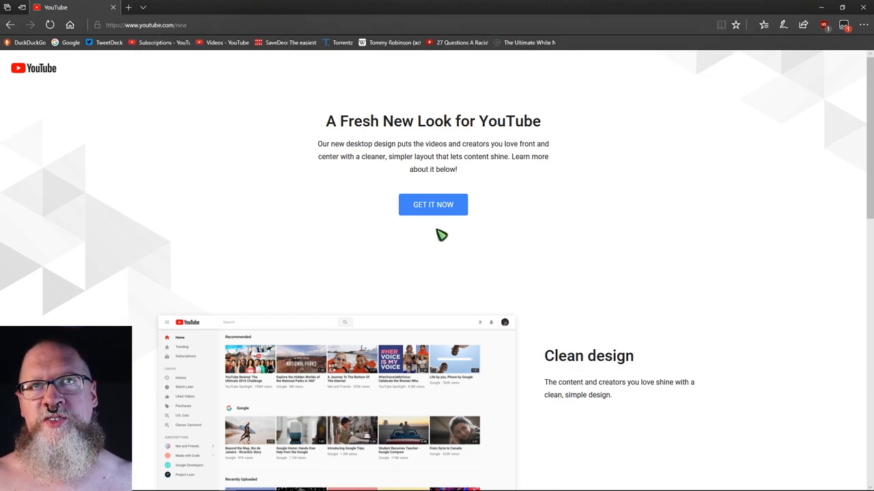
mouse_move(435, 213)
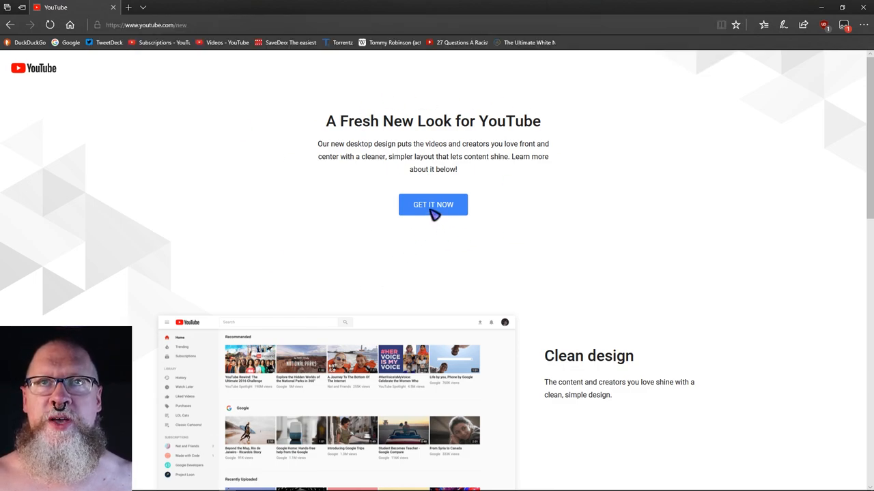
click(432, 204)
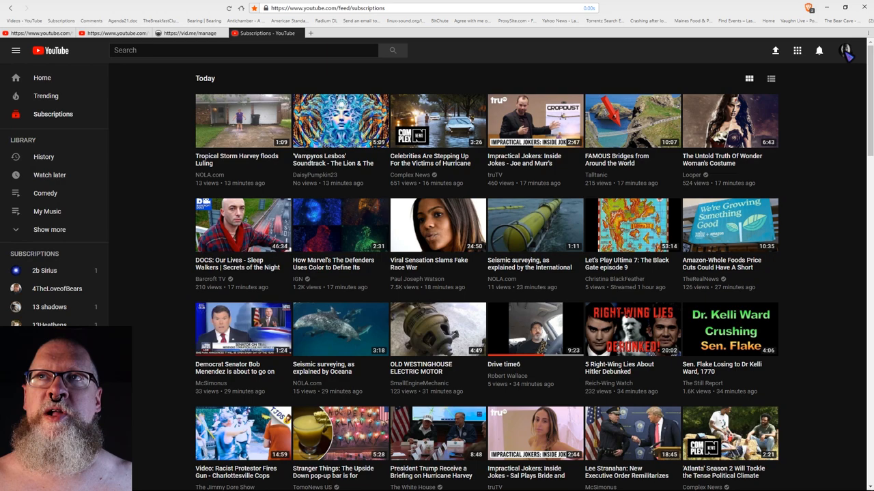
click(845, 49)
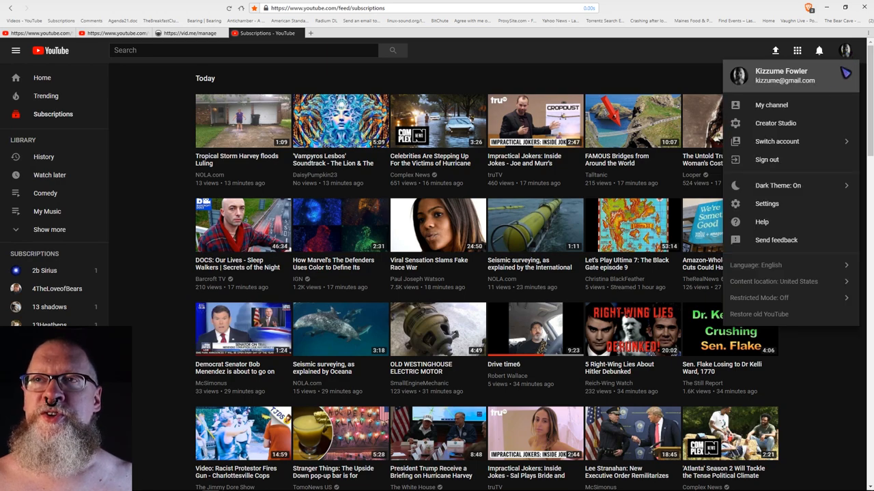
mouse_move(772, 185)
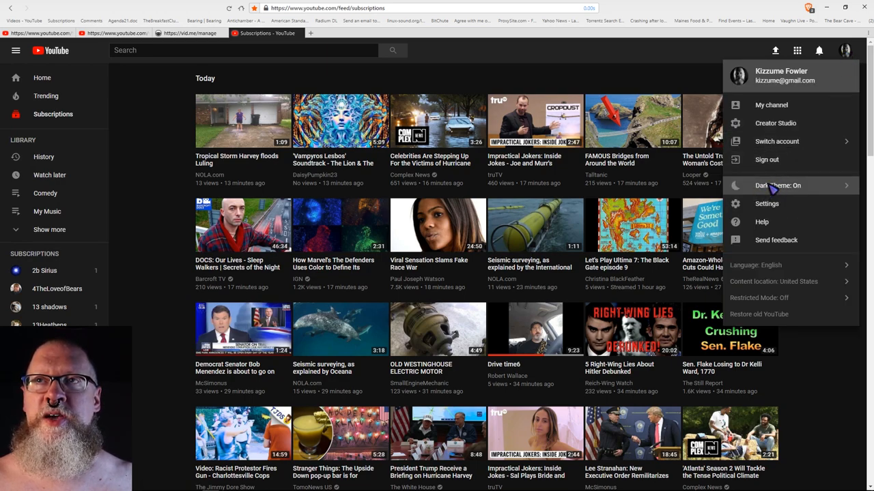
click(777, 185)
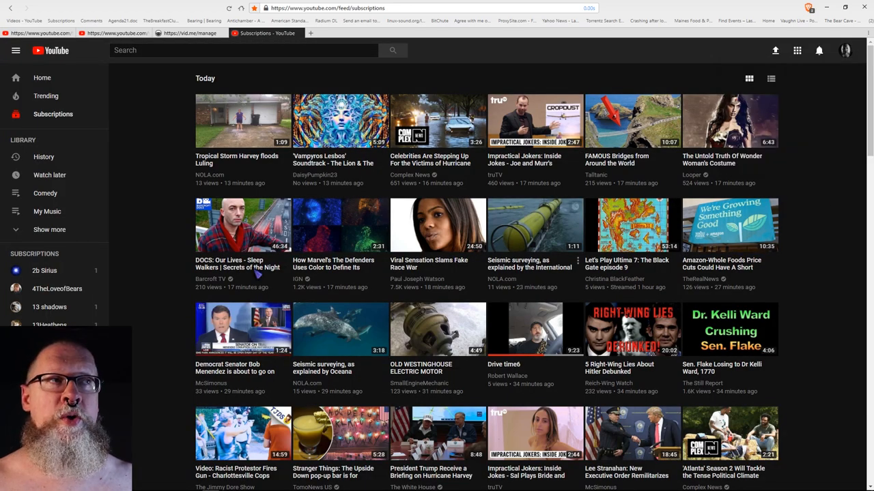
mouse_move(161, 315)
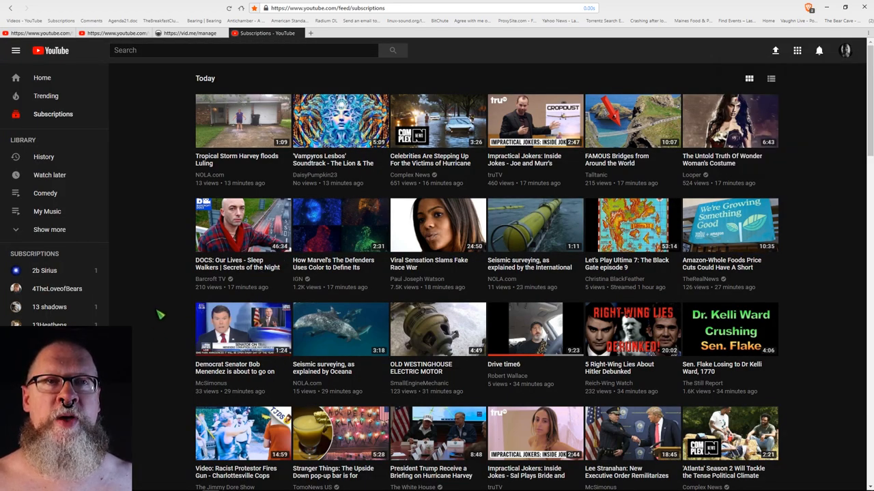
mouse_move(166, 321)
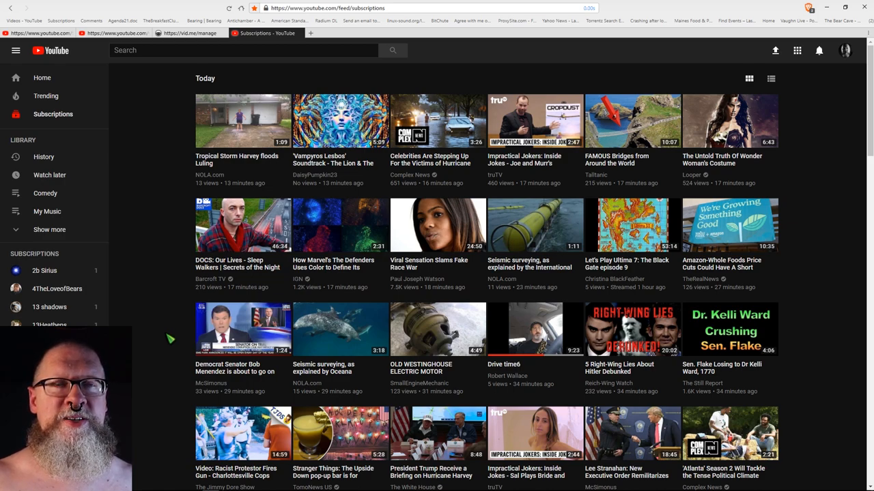
mouse_move(166, 413)
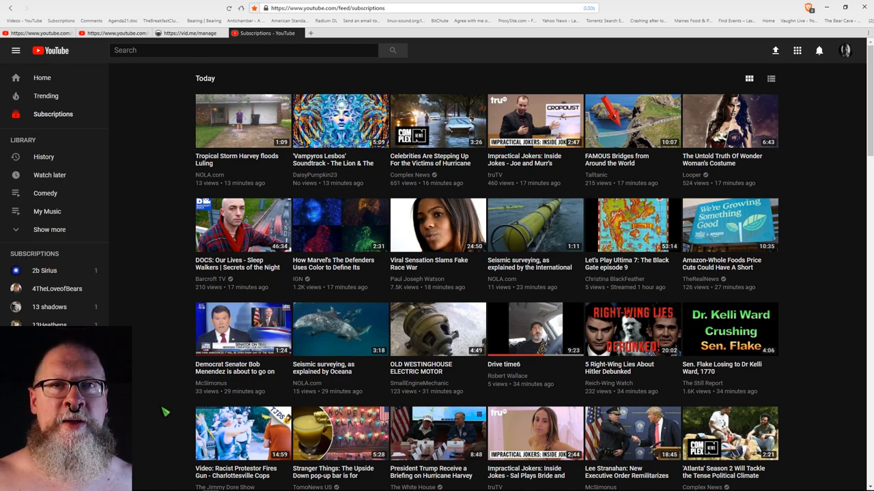